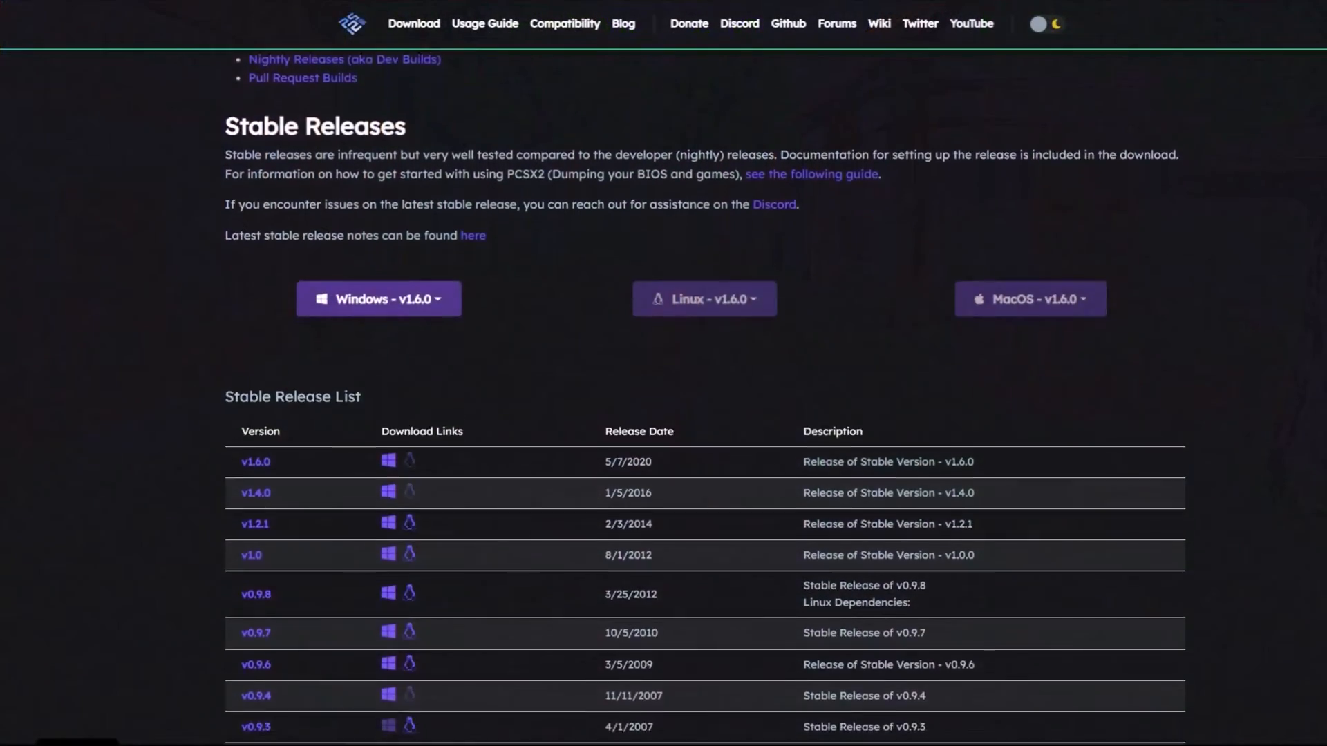
Scroll the PCSX2 download page past the Stable Release List to the Nightly Builds section.
scroll("down", 3)
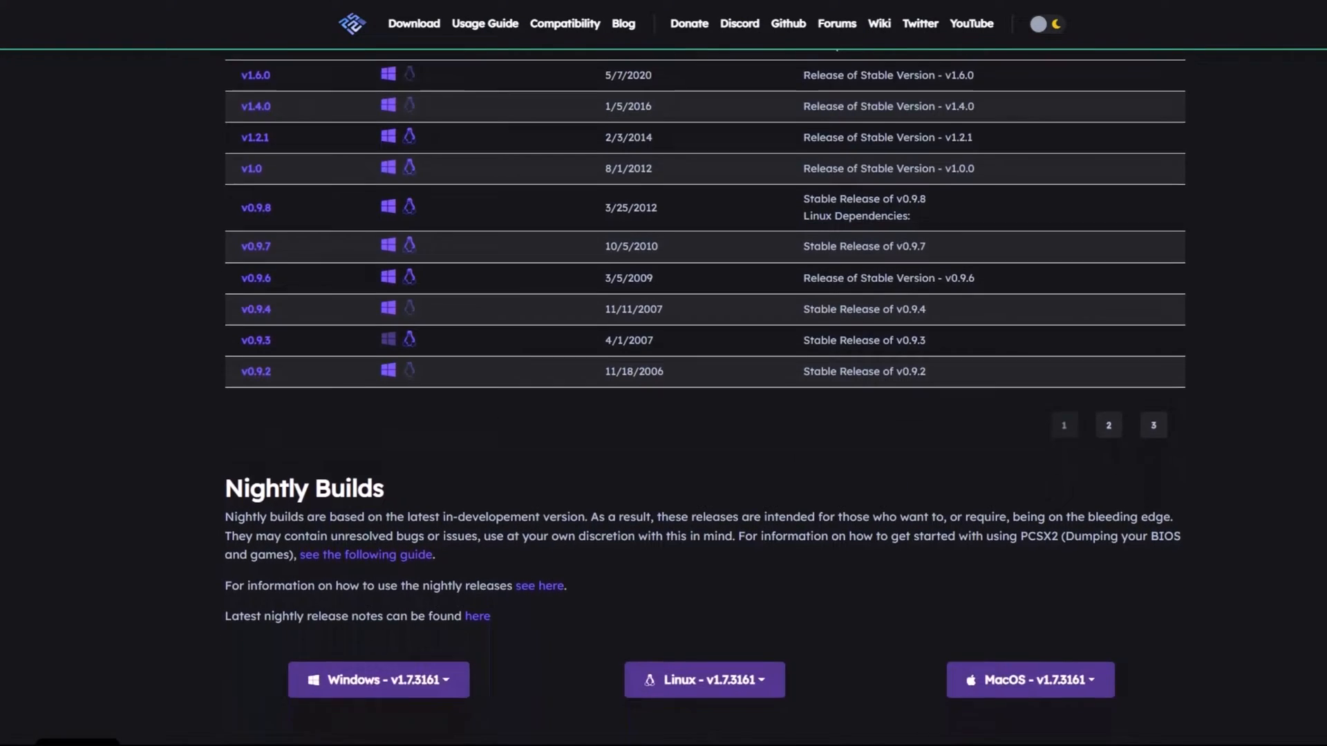
scroll("down", 3)
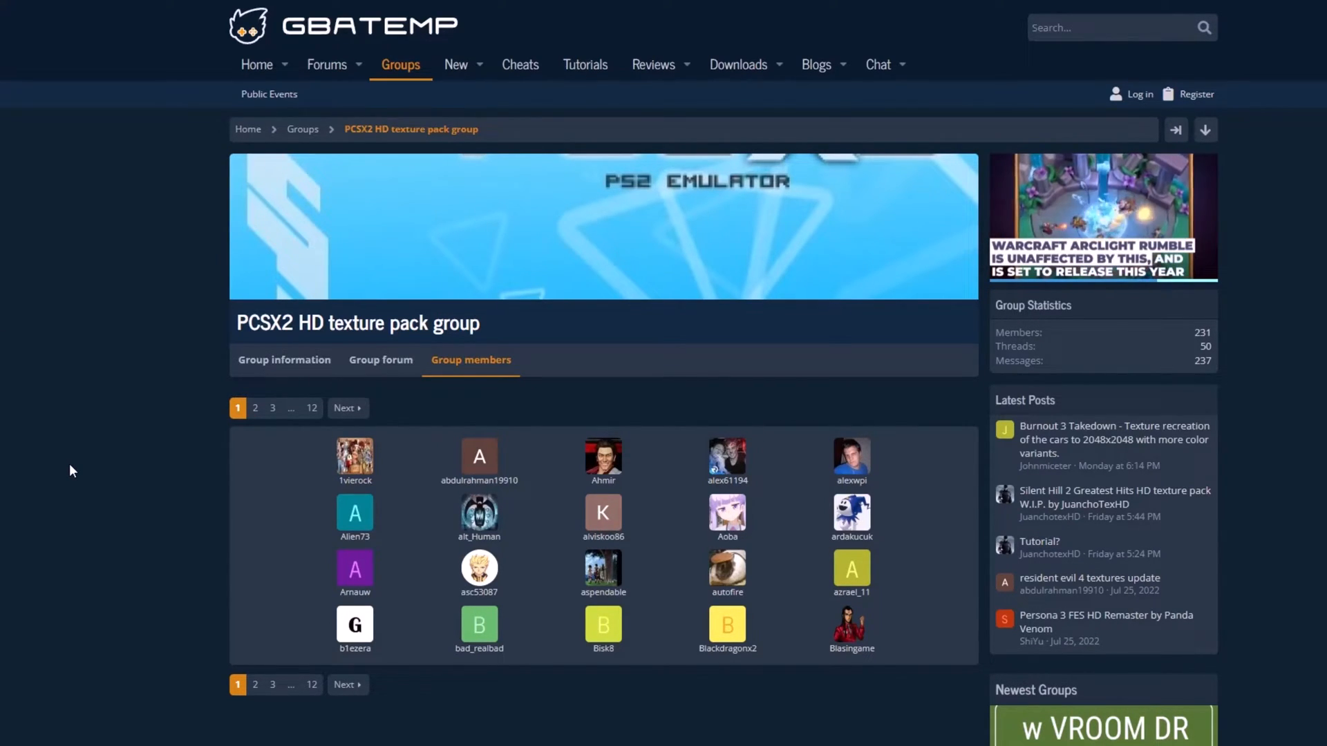
mouse_move(151, 475)
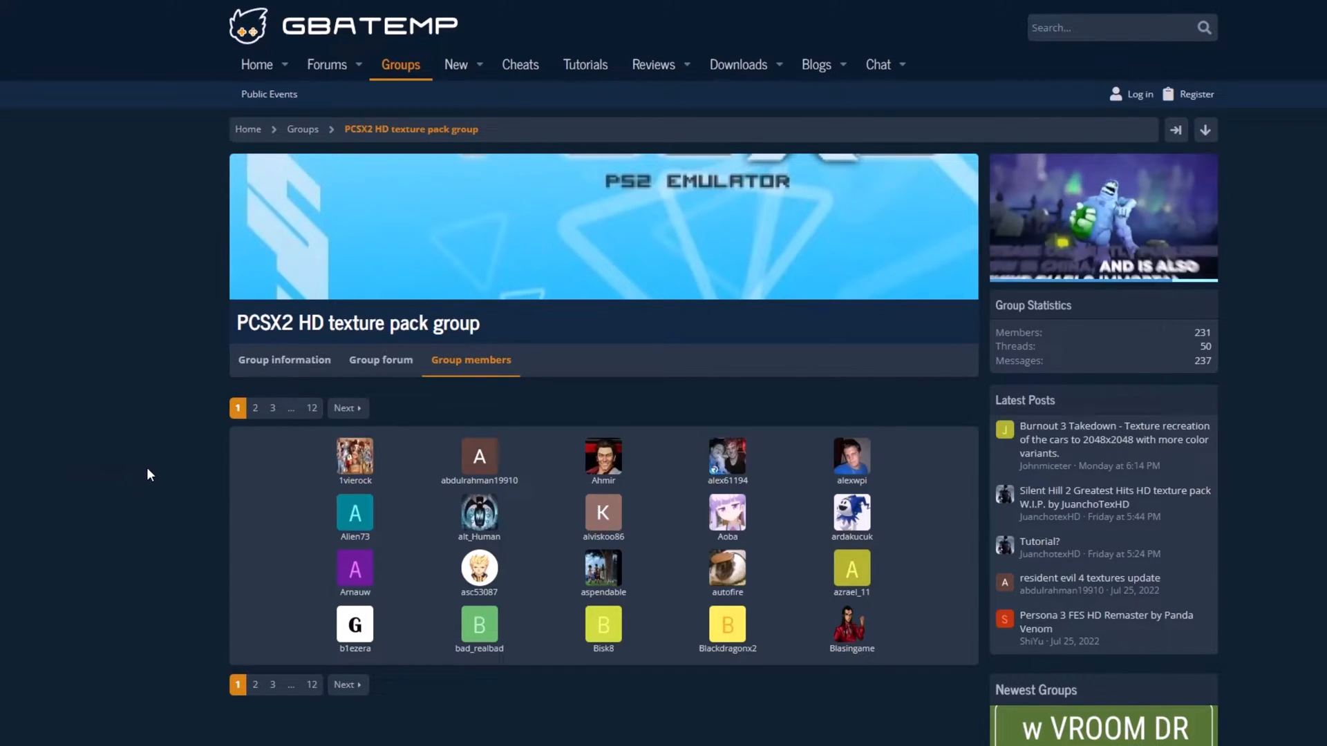
mouse_move(354, 458)
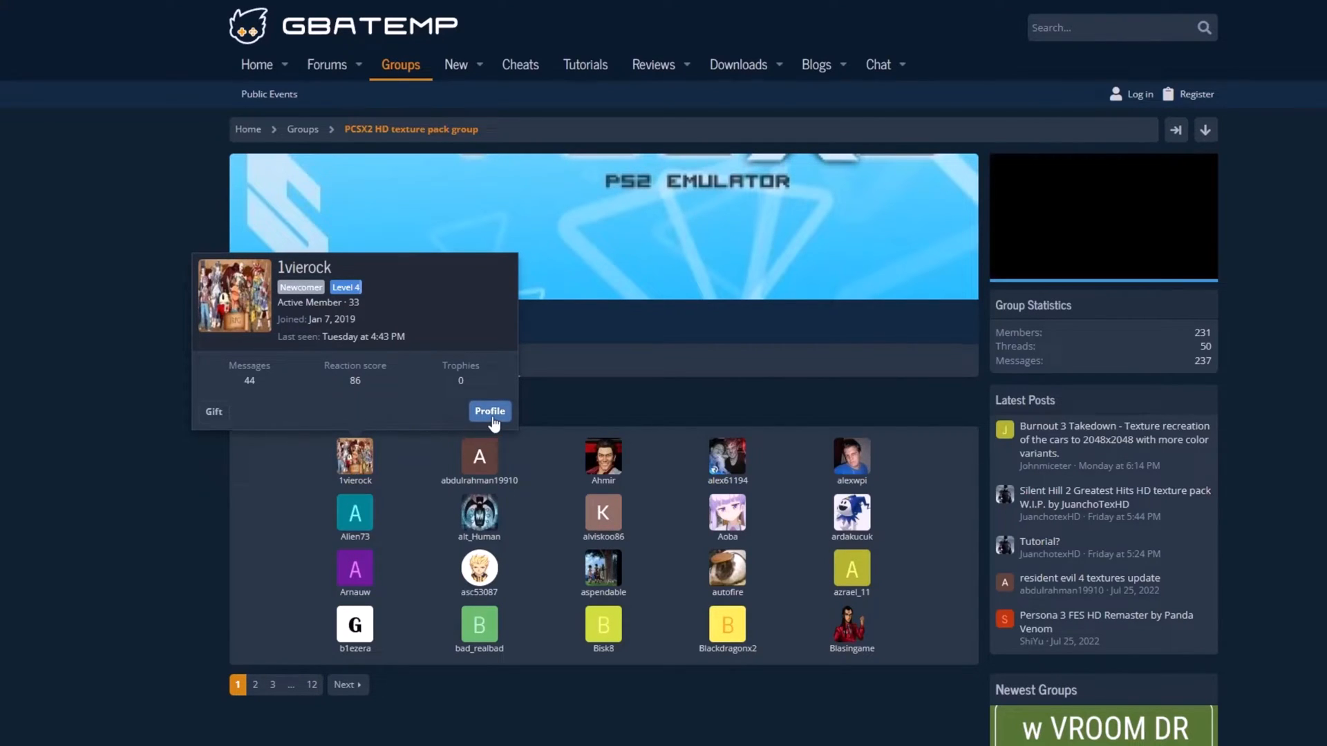
Open the first listed member's profile from the HD texture pack group's member tab.
left_click(489, 411)
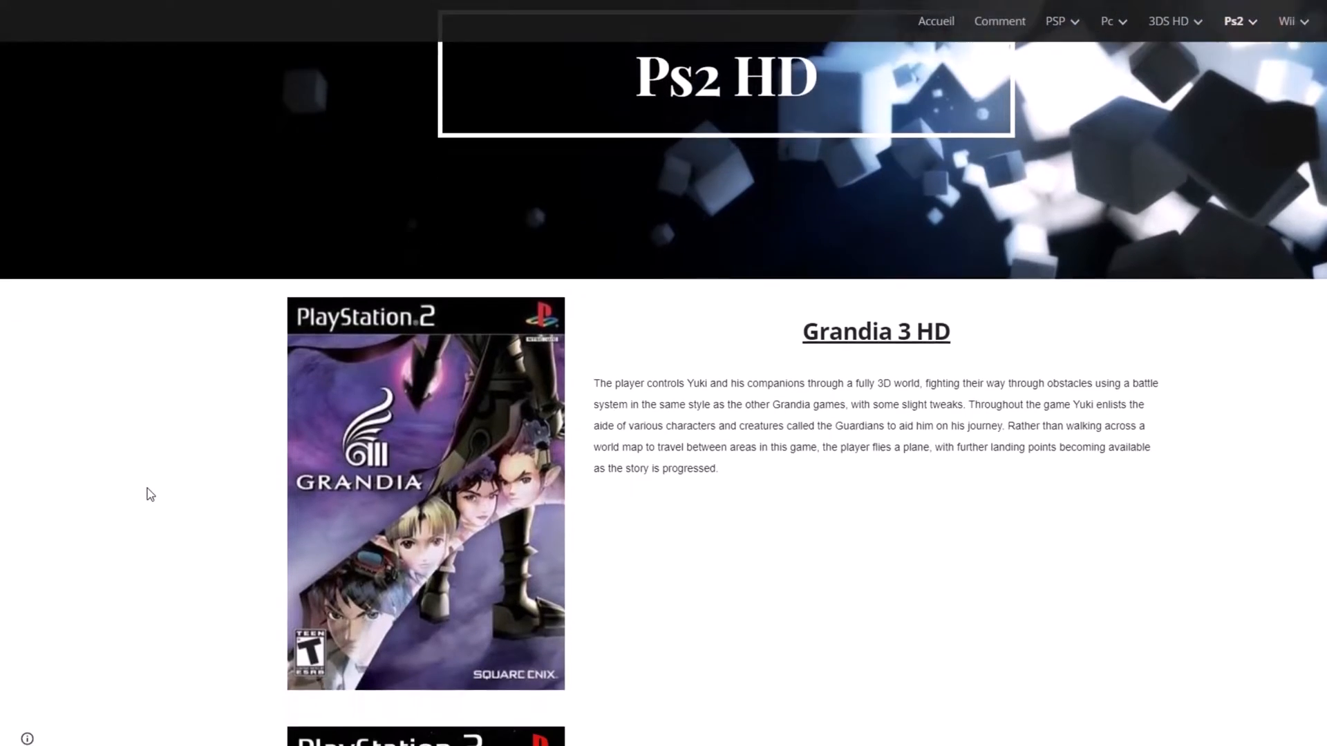
Scroll the Ps2 HD site past Grandia 3 HD down to the Dragon Quest 8 entry.
scroll("down", 3)
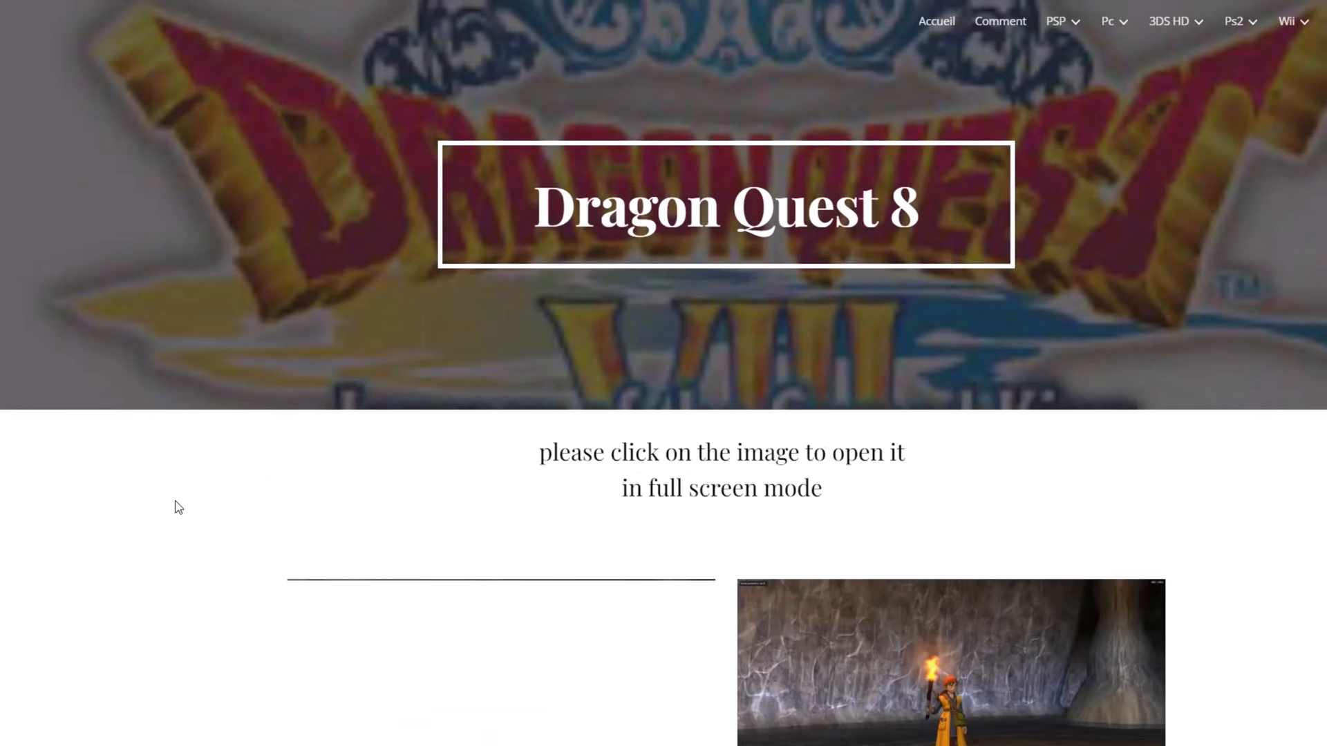
scroll("down", 3)
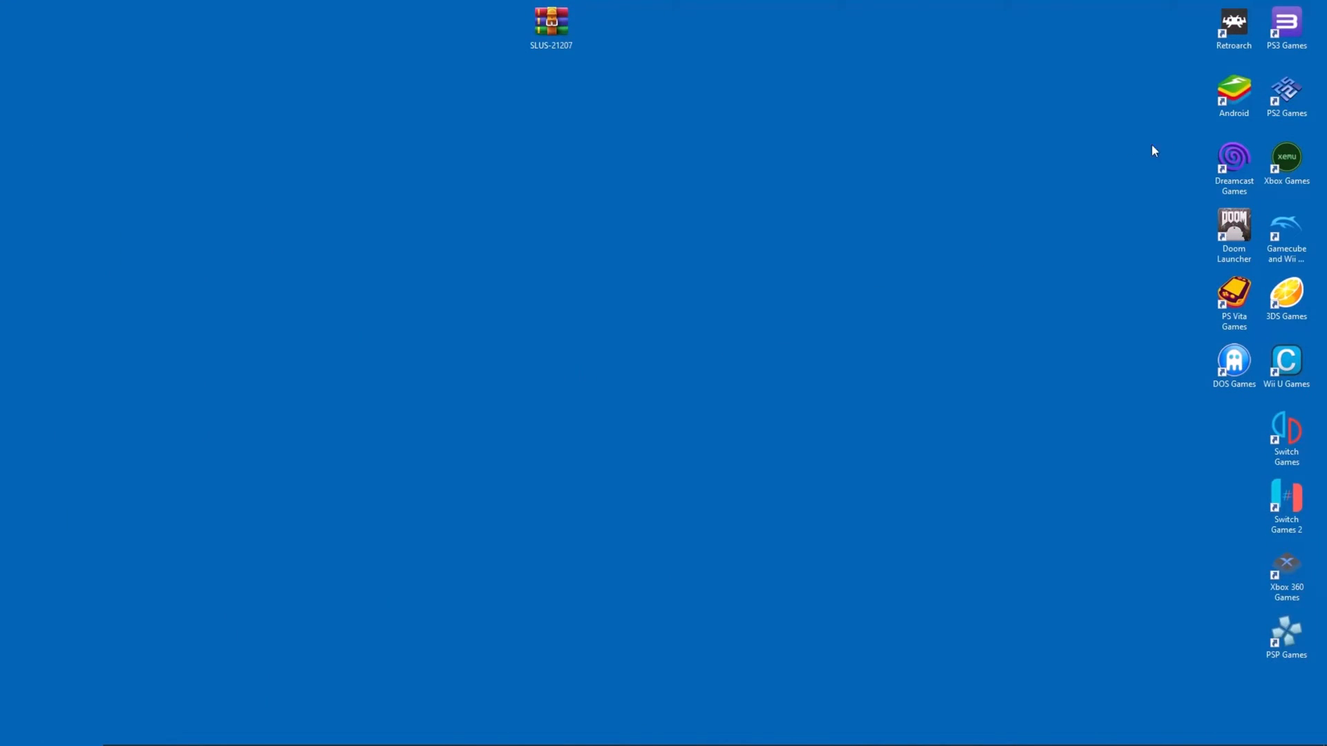
Use the PS2 Games shortcut's context menu to reach C:\PCSX2\textures in File Explorer.
right_click(1287, 90)
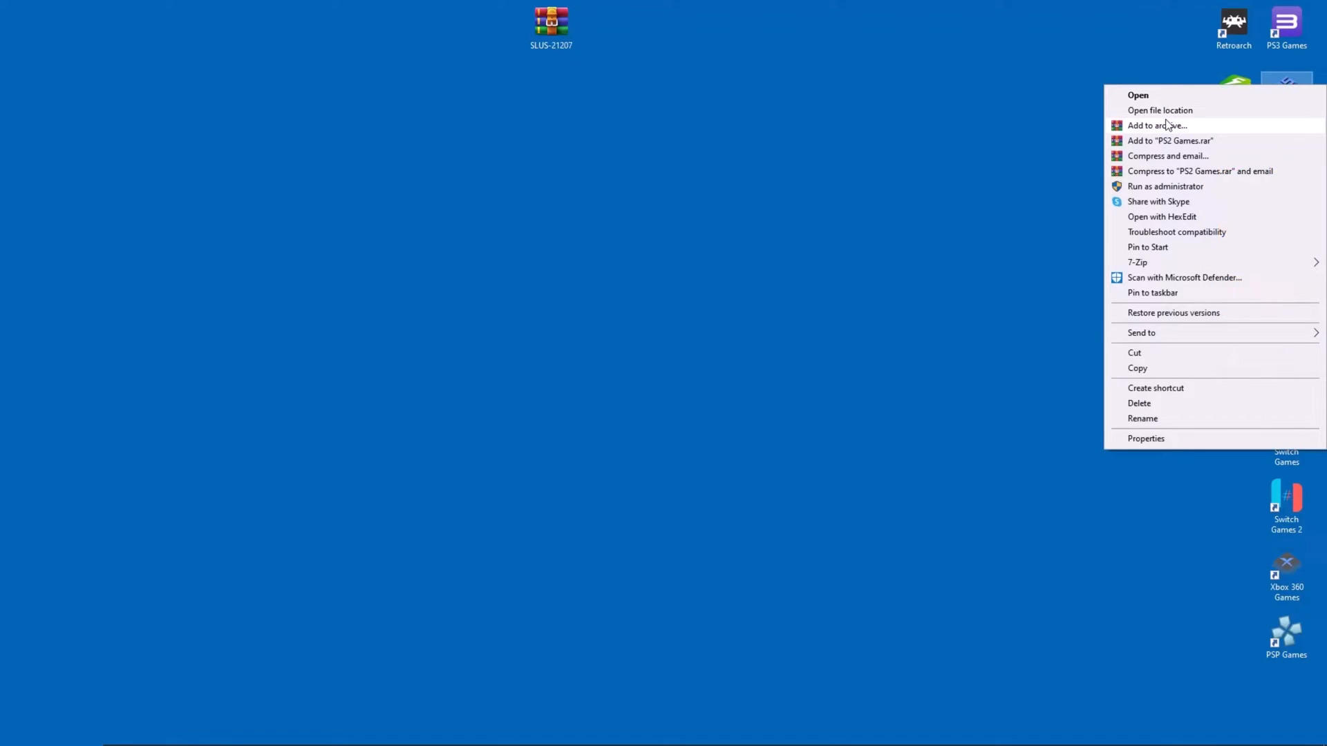
left_click(1160, 110)
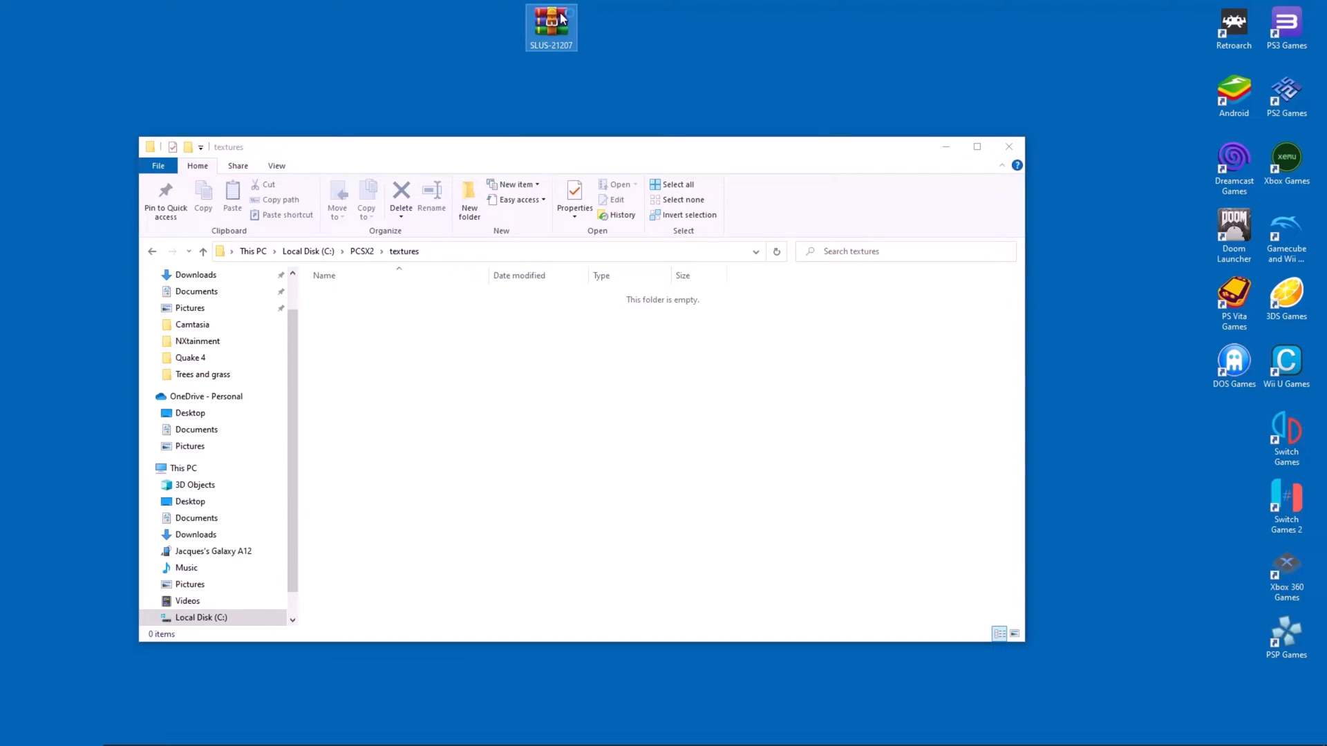
Extract the SLUS-21207 folder from SLUS-21207.7z into the PCSX2 textures folder.
double_click(551, 19)
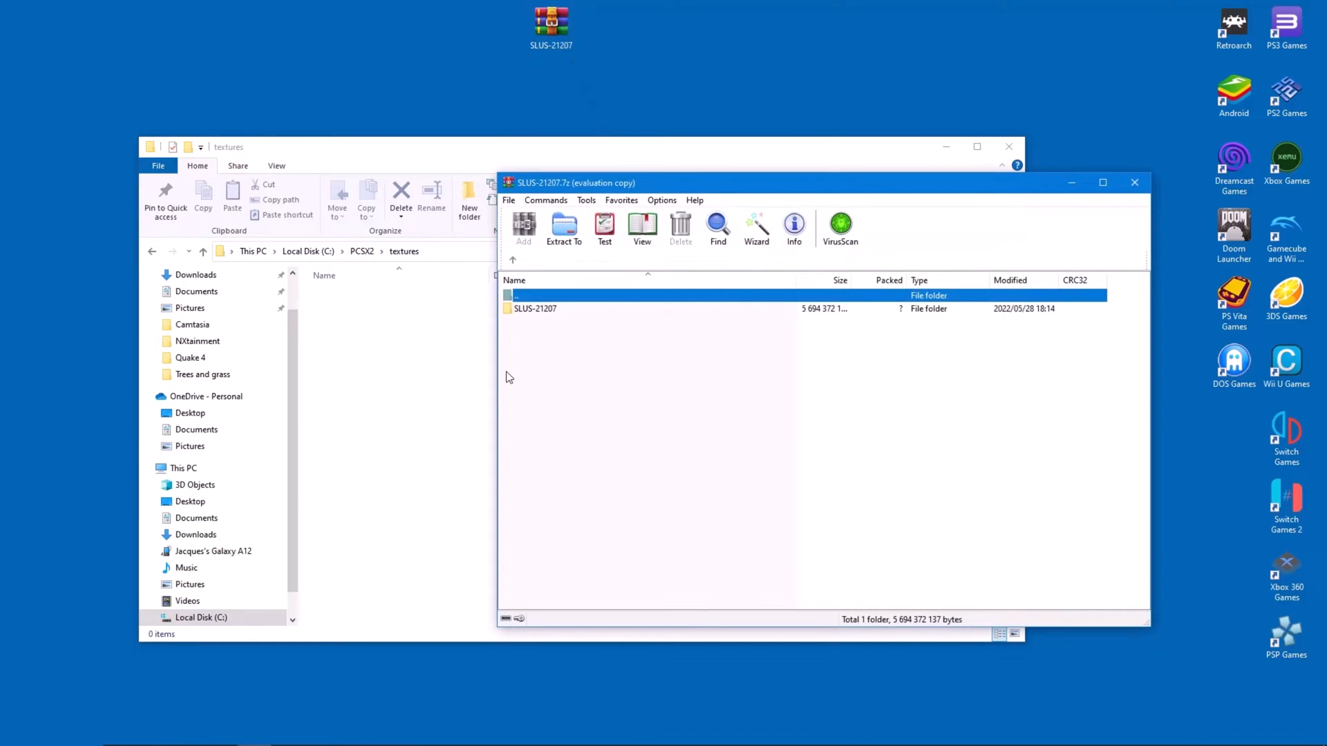
mouse_move(511, 370)
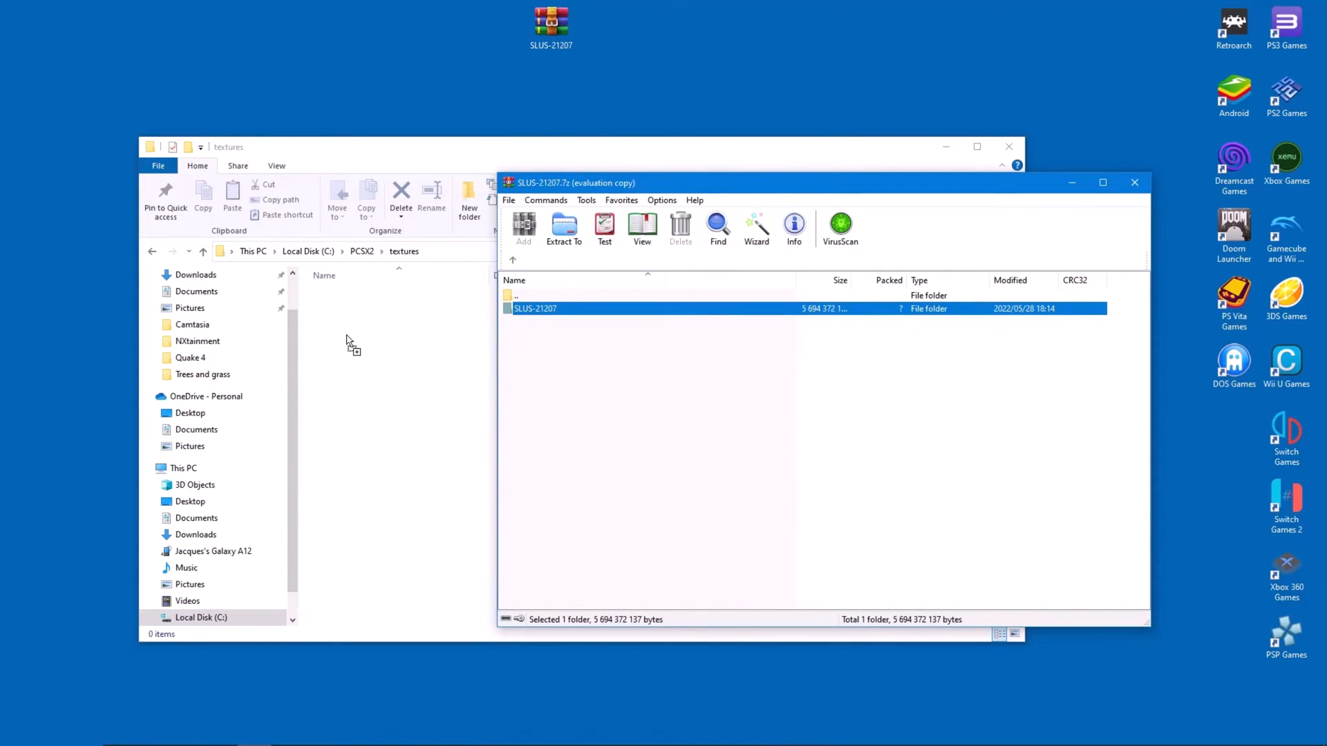
left_click(564, 228)
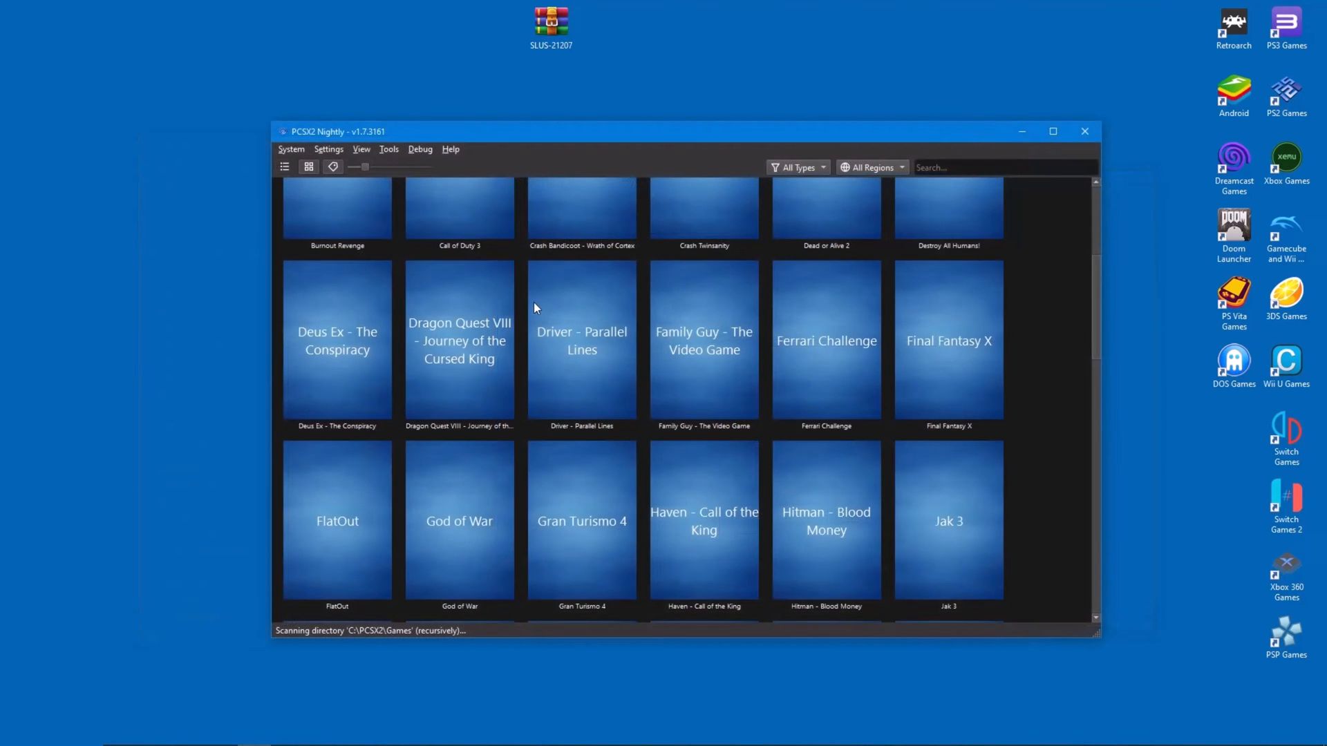
Bring up Dragon Quest VIII's game properties in PCSX2, showing serial SLUS-21207.
right_click(457, 341)
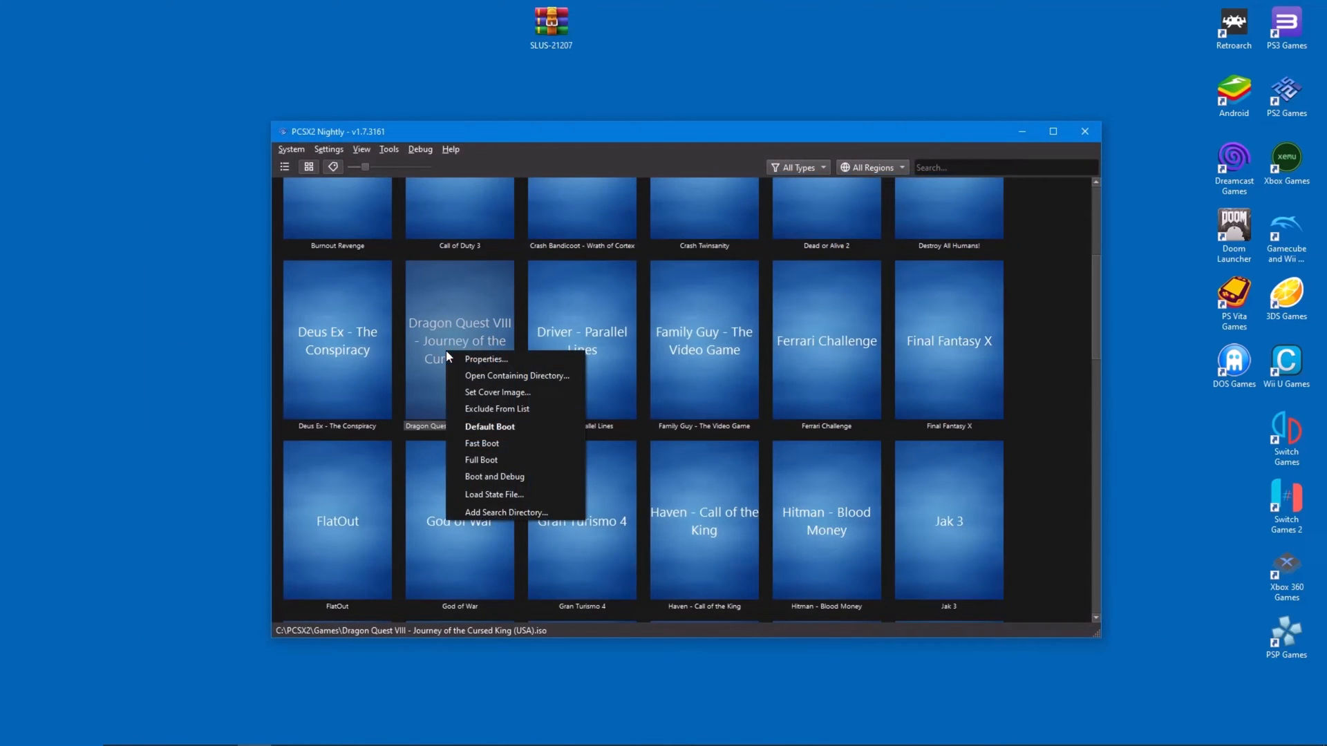
left_click(428, 485)
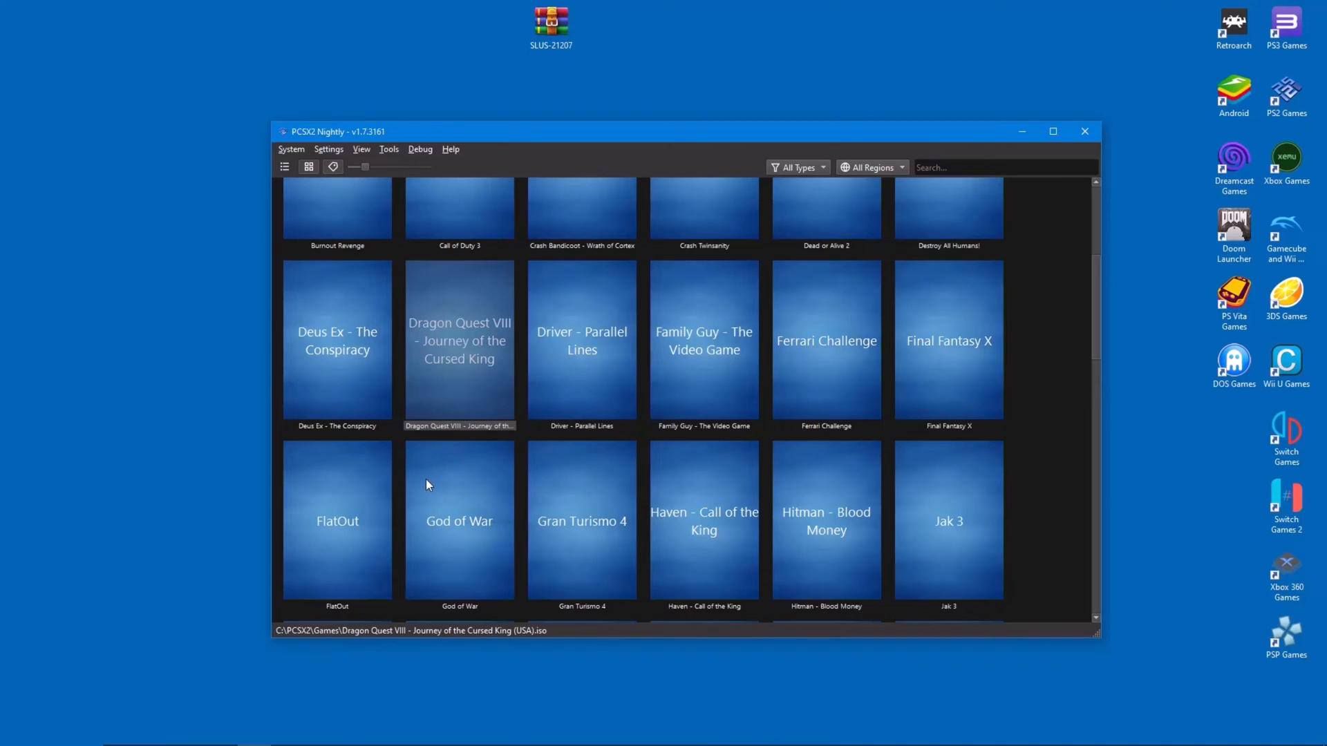
double_click(459, 340)
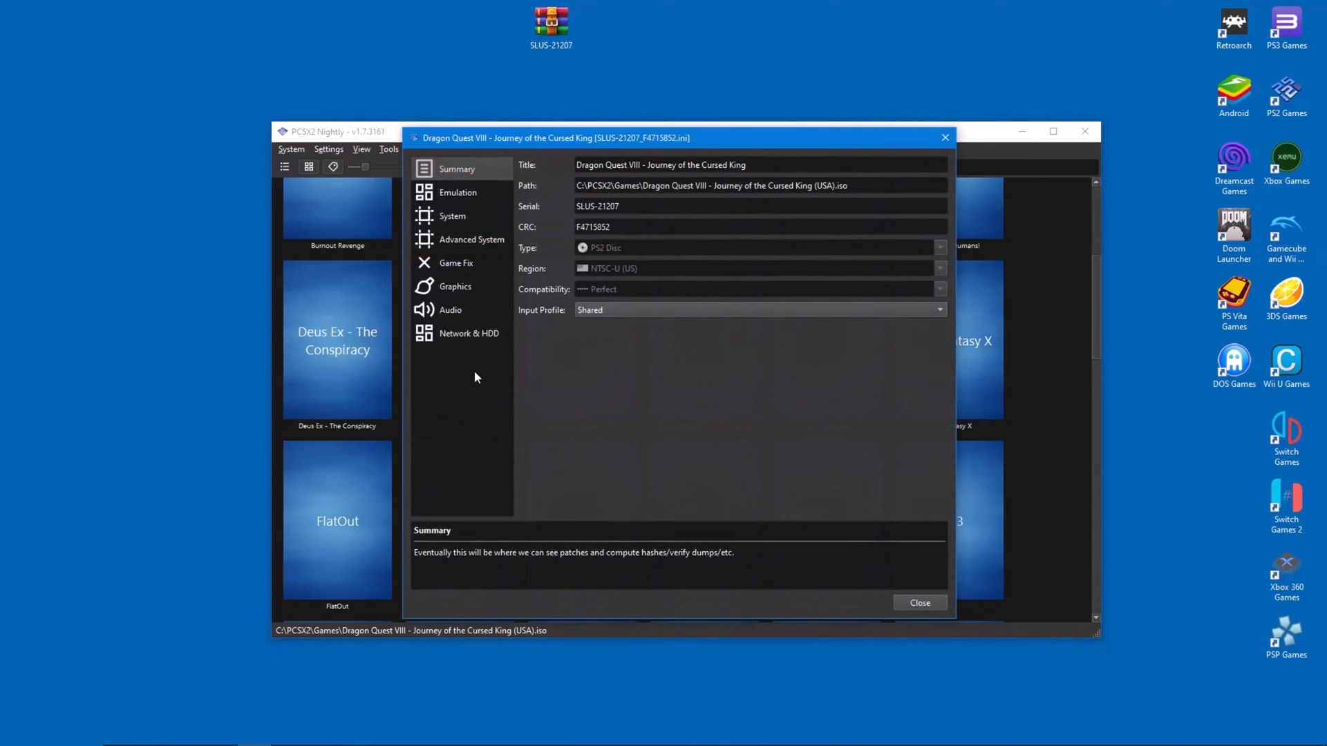
Enable Load Textures and Precache Textures under Graphics > Texture Replacement for Dragon Quest VIII.
left_click(455, 286)
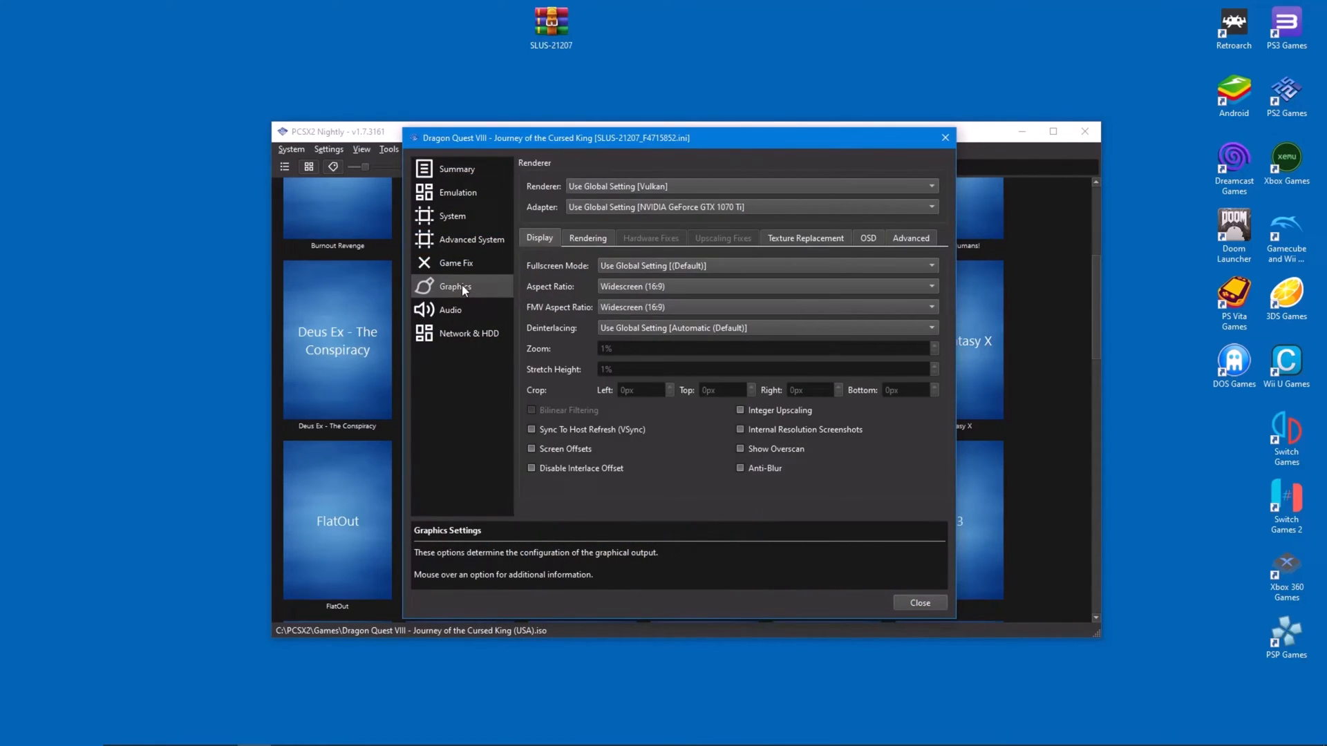
left_click(805, 238)
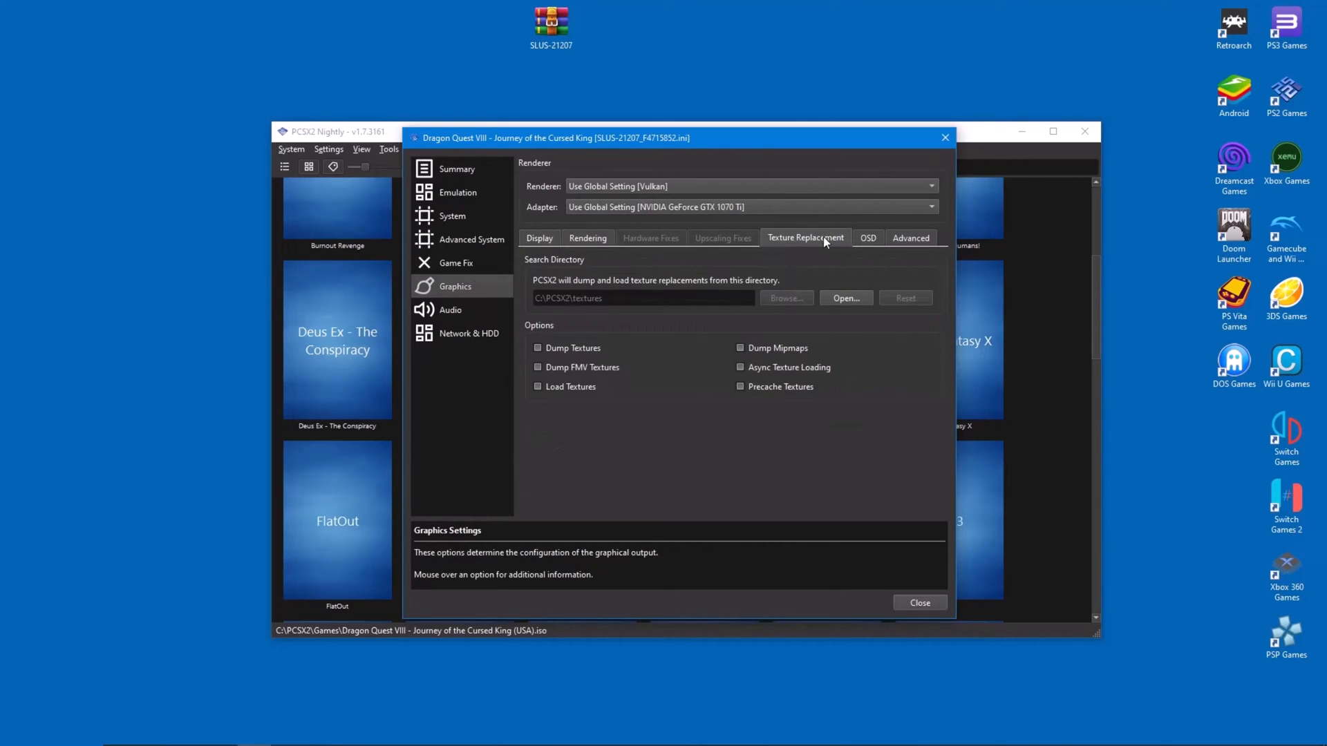
mouse_move(541, 395)
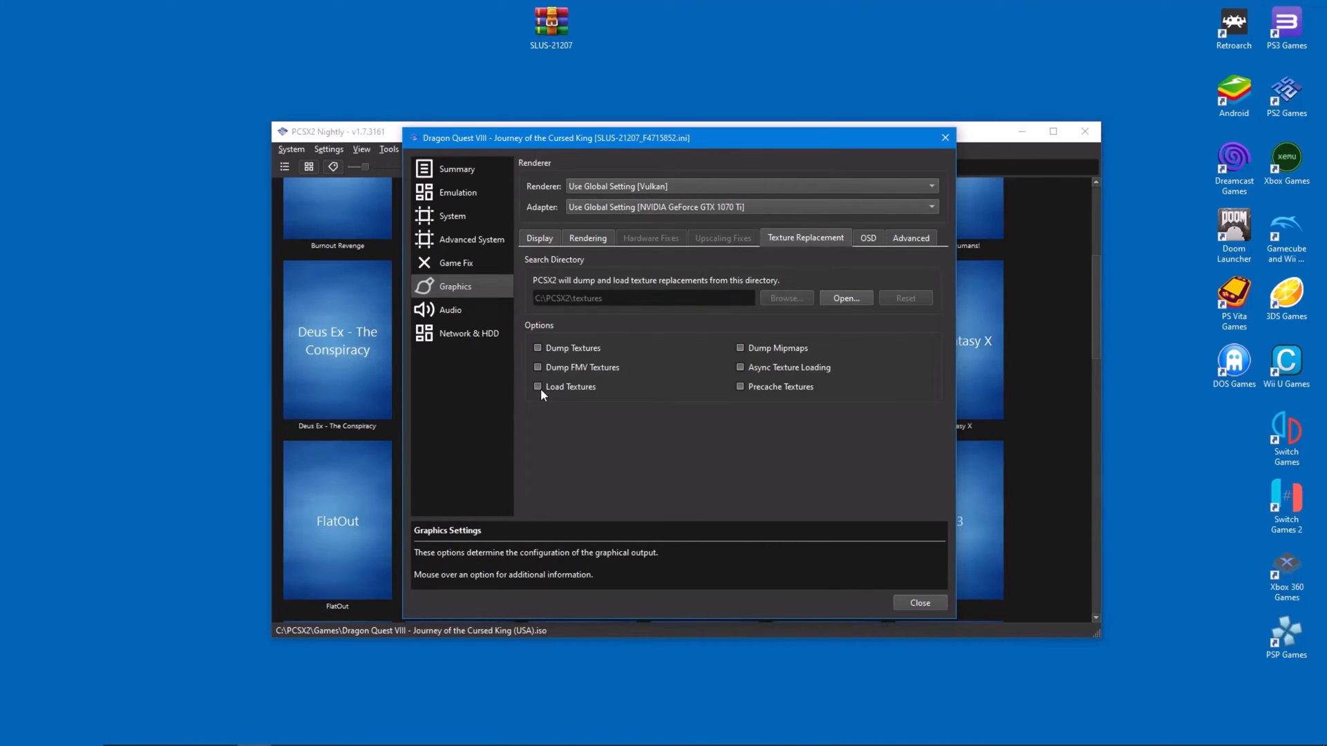
left_click(537, 387)
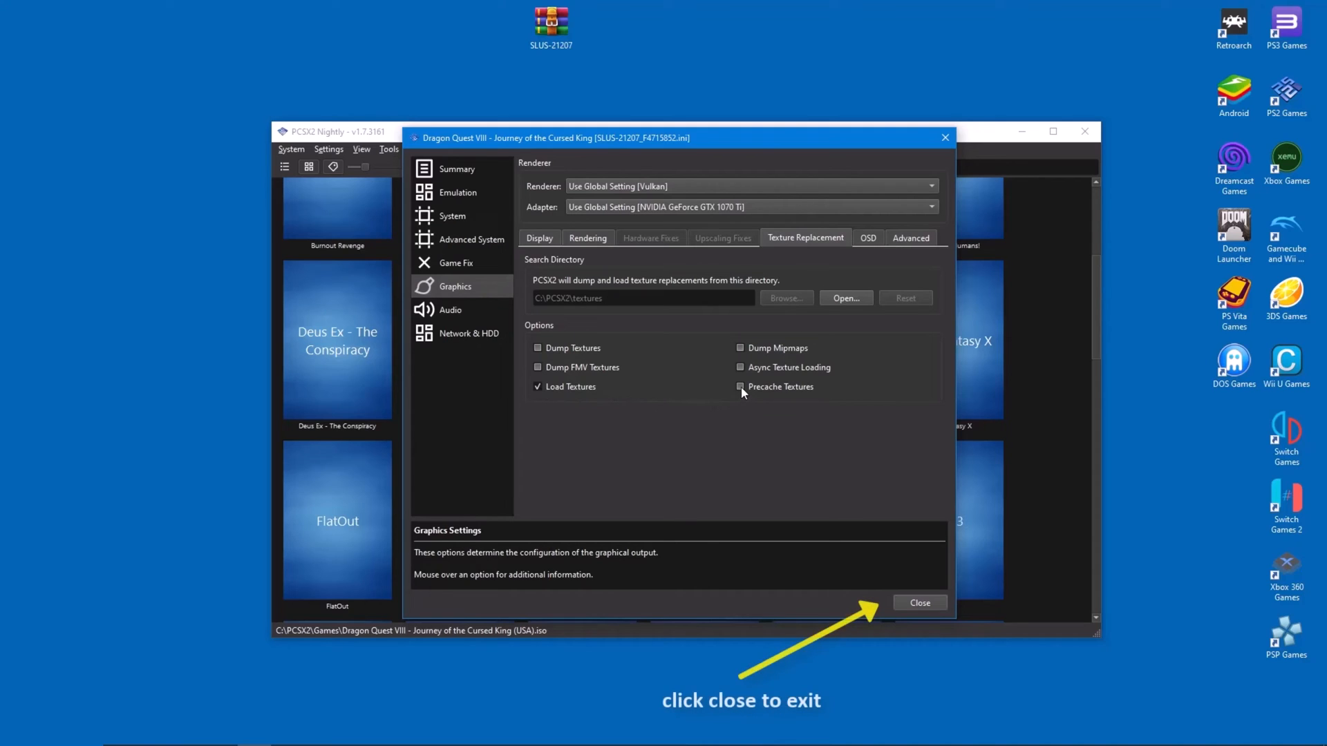
left_click(739, 387)
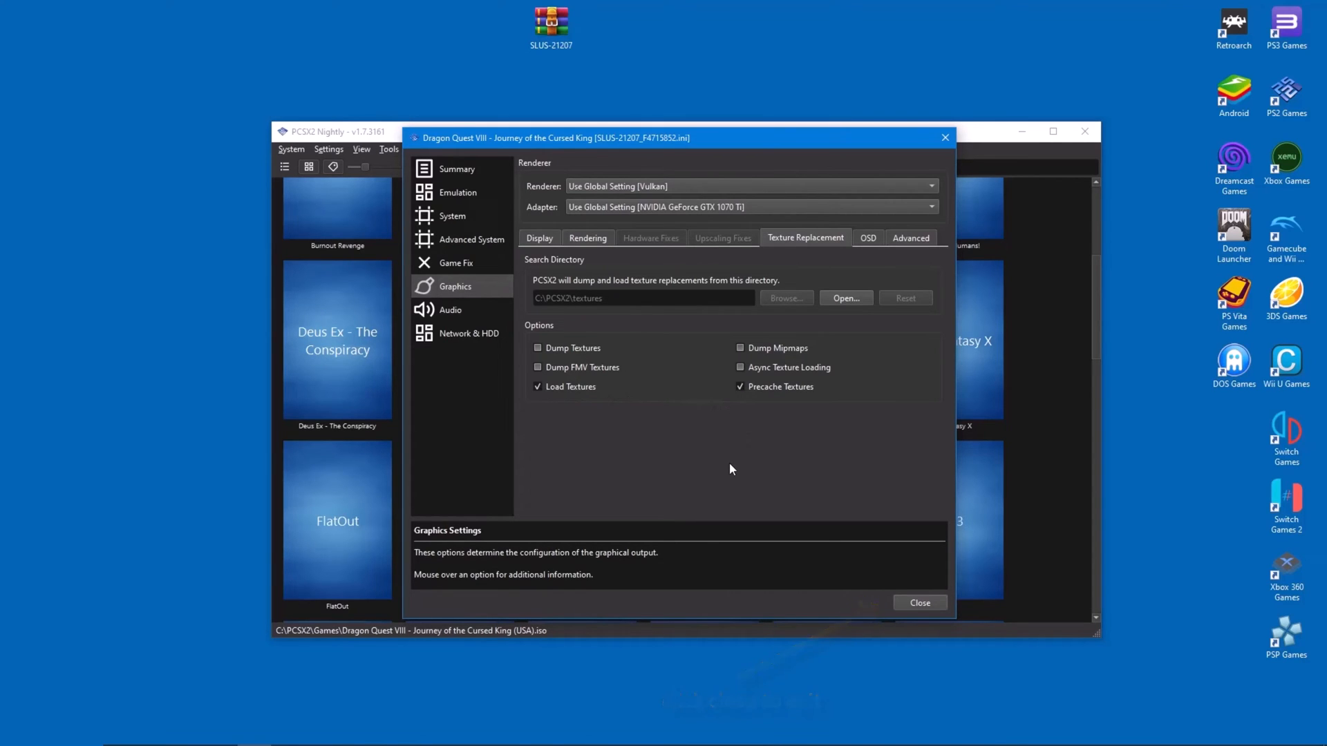